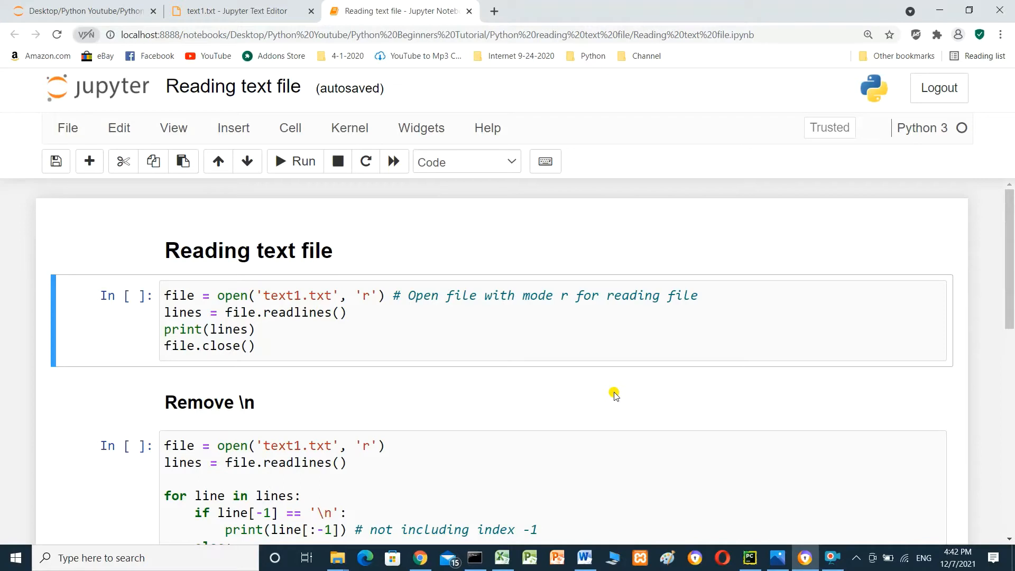
mouse_move(529, 301)
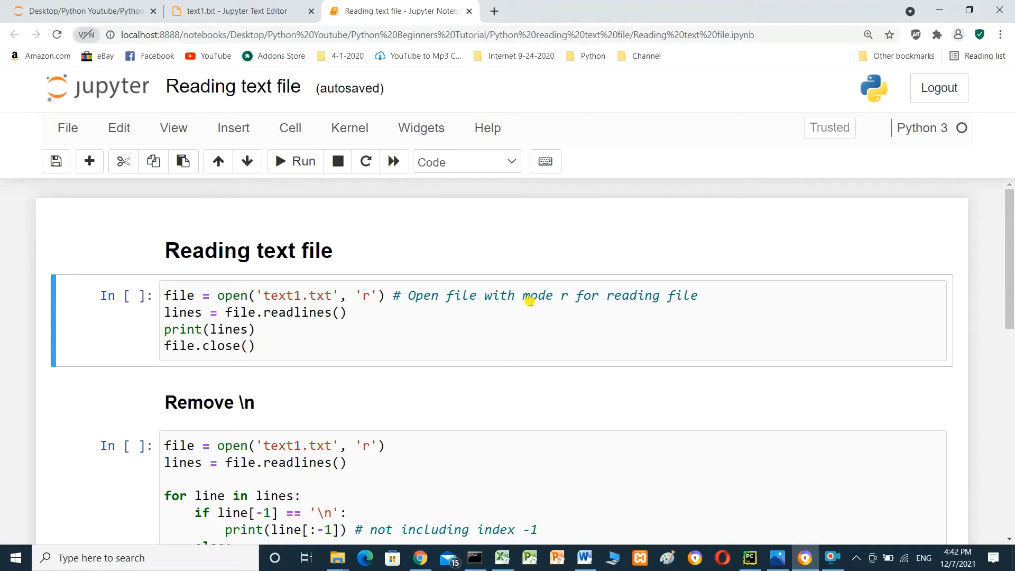
- Show text1.txt in the text editor with its five lines Python, Java, C++, HTML, JavaScript
click(236, 10)
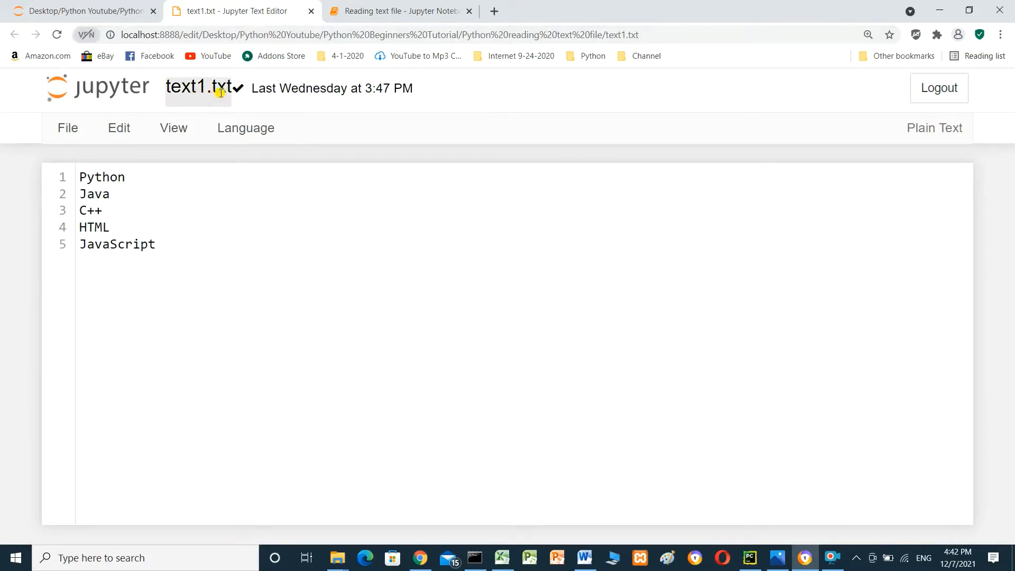
mouse_move(115, 178)
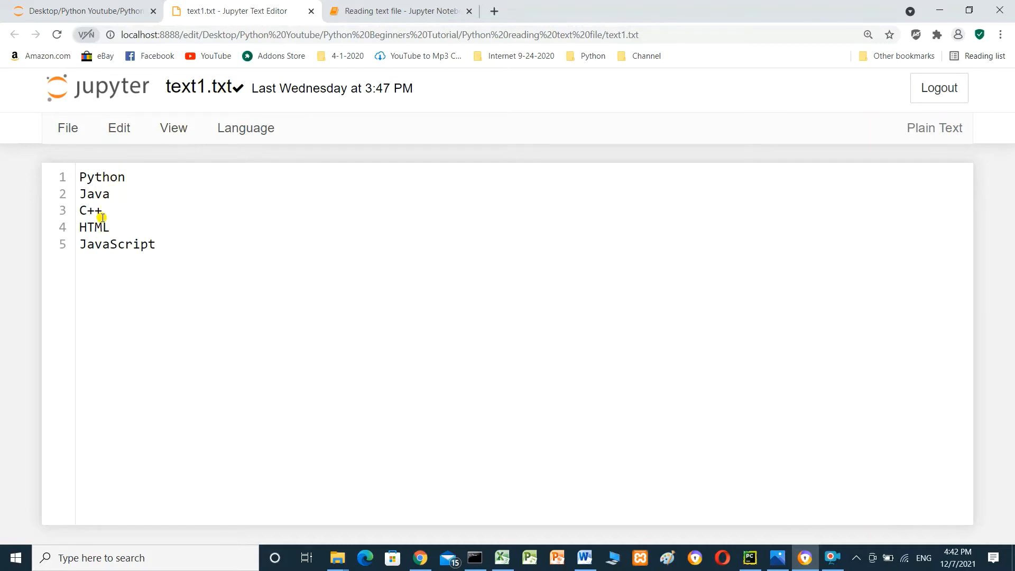
mouse_move(125, 251)
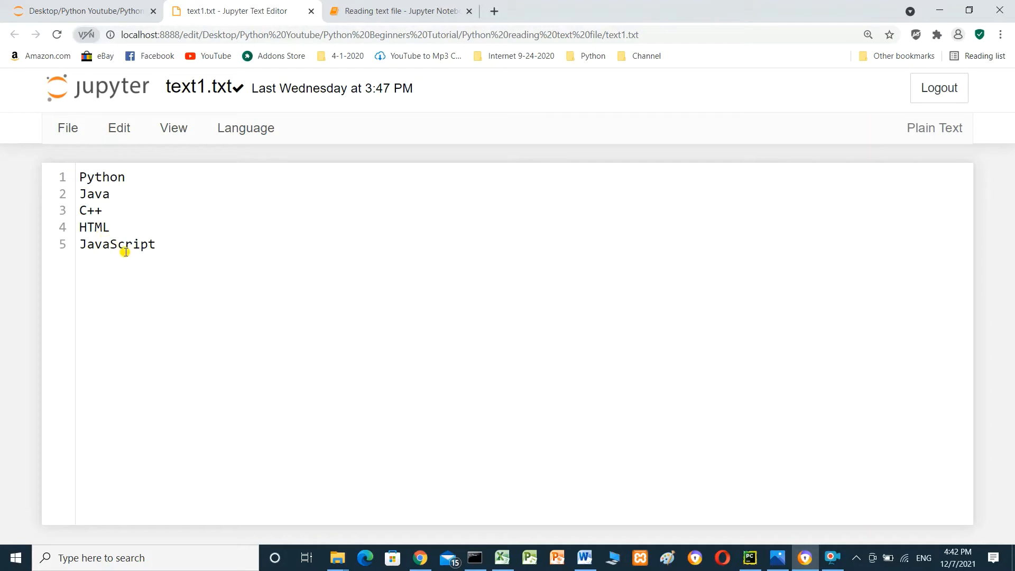
- Bring back the notebook showing the first readlines code cell for text1.txt
click(398, 10)
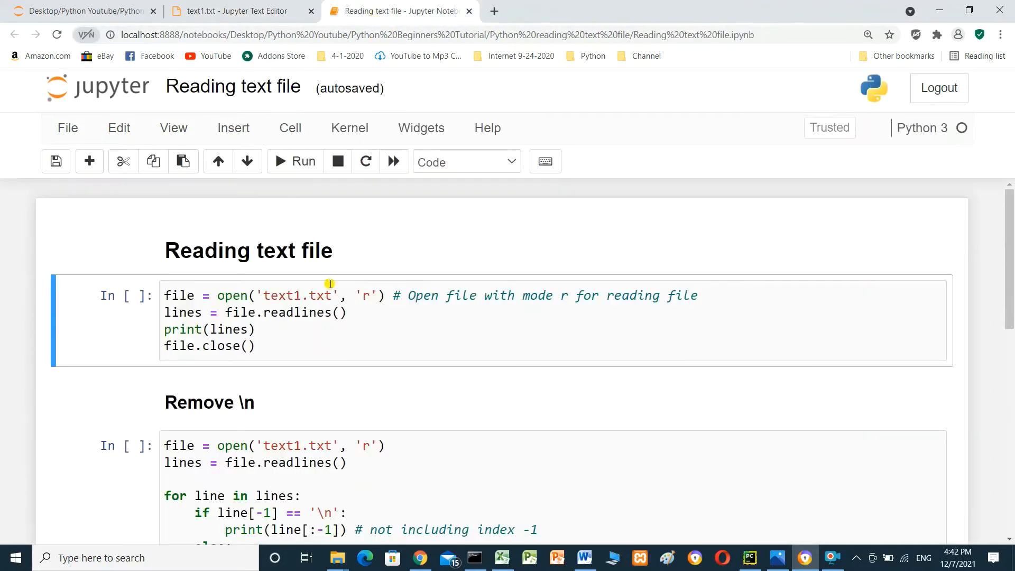
mouse_move(222, 296)
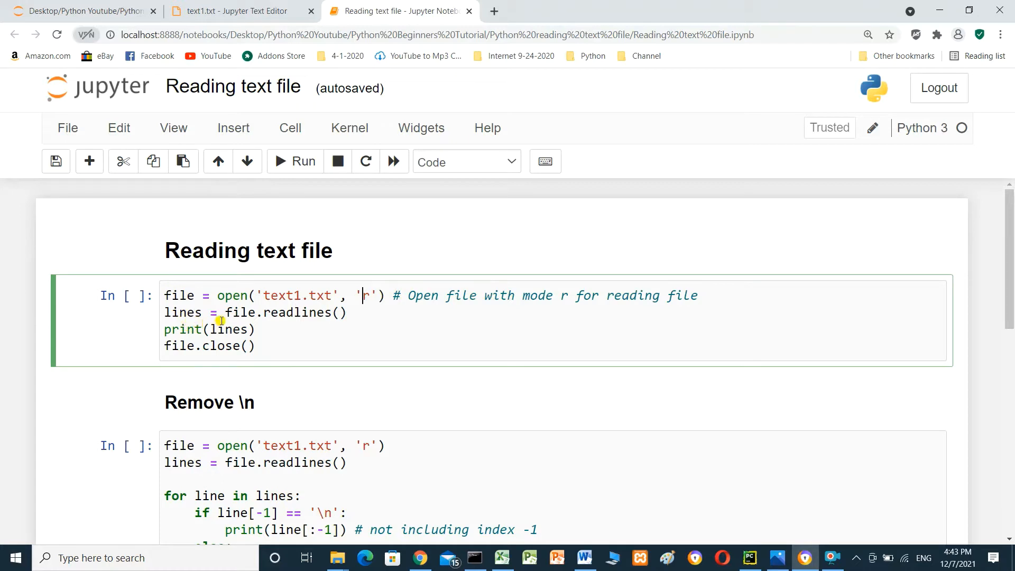
mouse_move(293, 319)
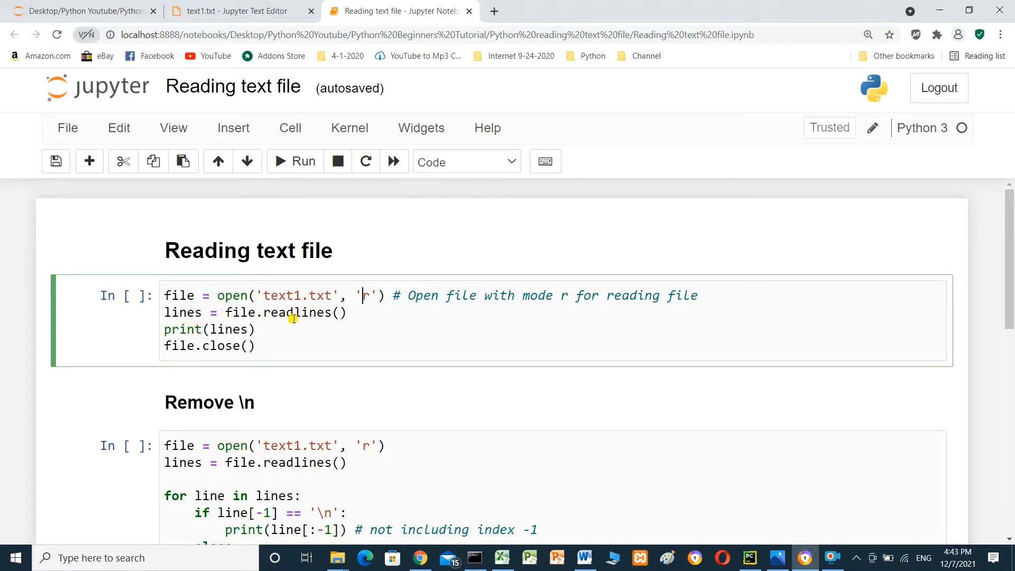
mouse_move(336, 318)
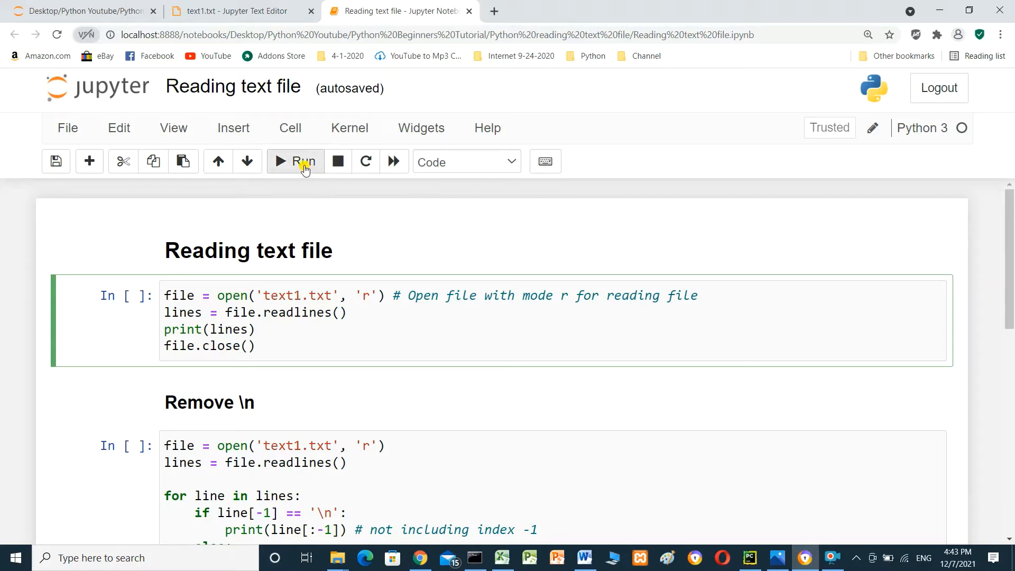
- Run the first cell to print the text1.txt lines with \n, comparing against the file
click(295, 161)
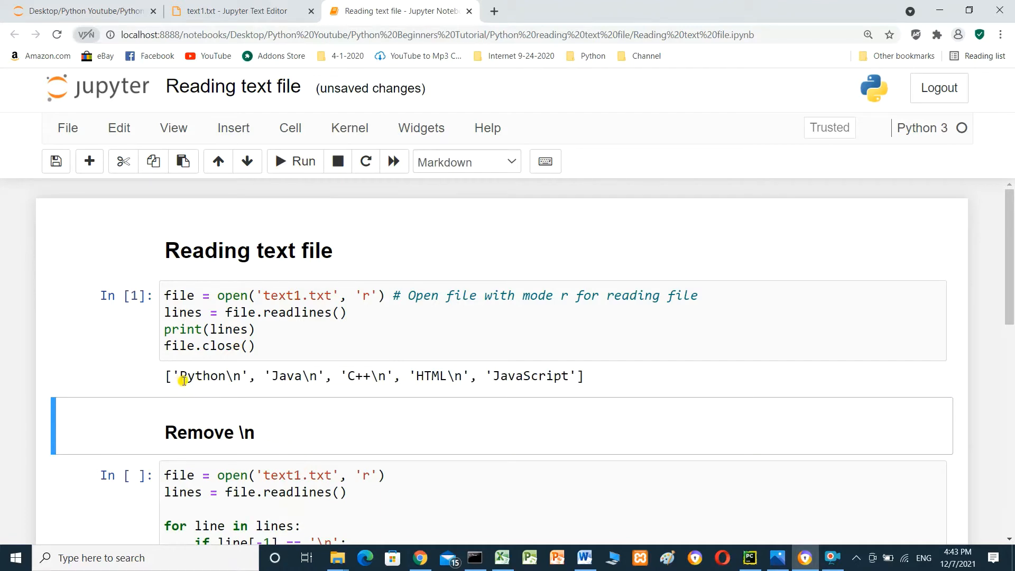
mouse_move(265, 383)
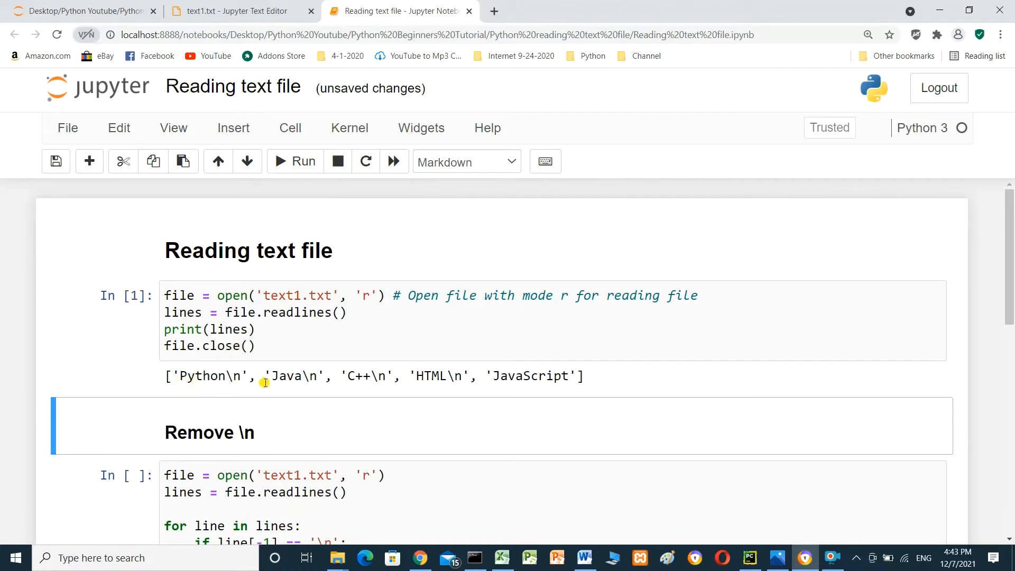
mouse_move(381, 379)
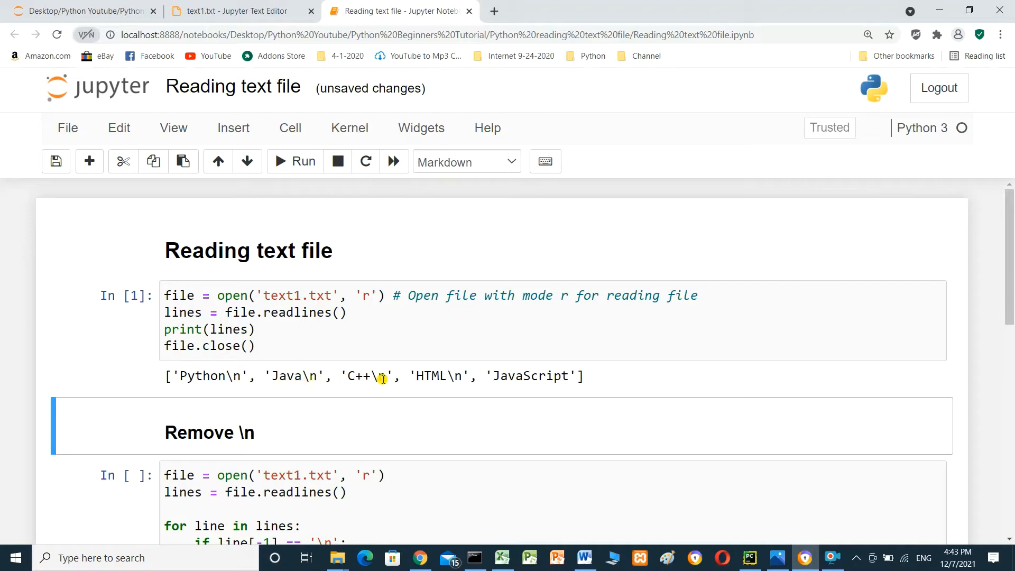
mouse_move(415, 298)
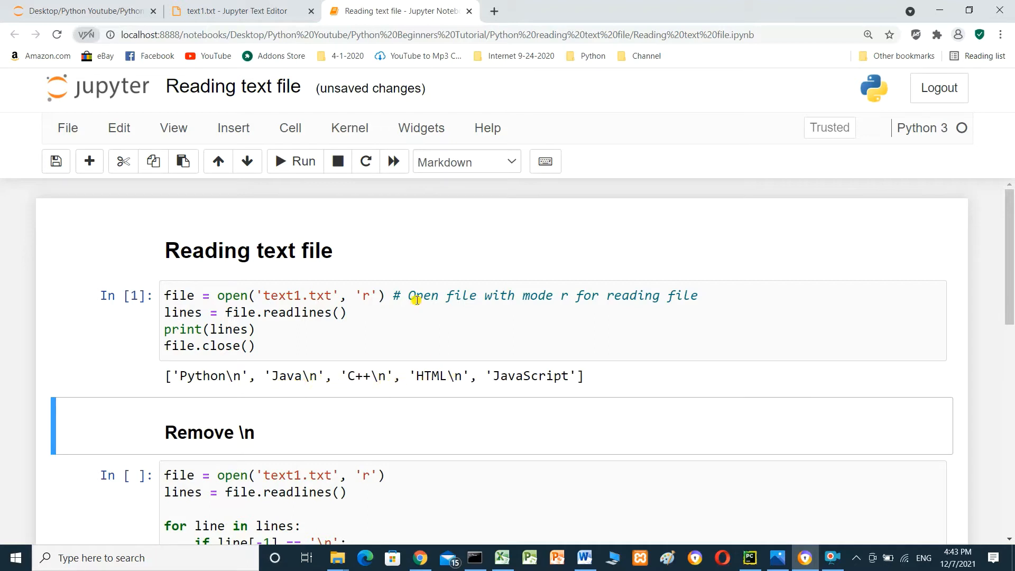
click(235, 10)
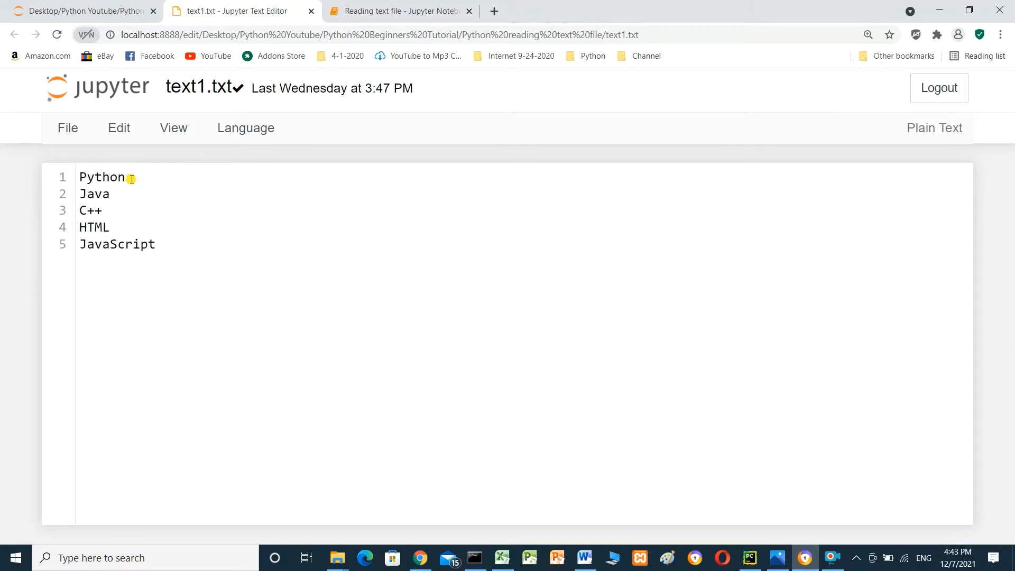
mouse_move(132, 180)
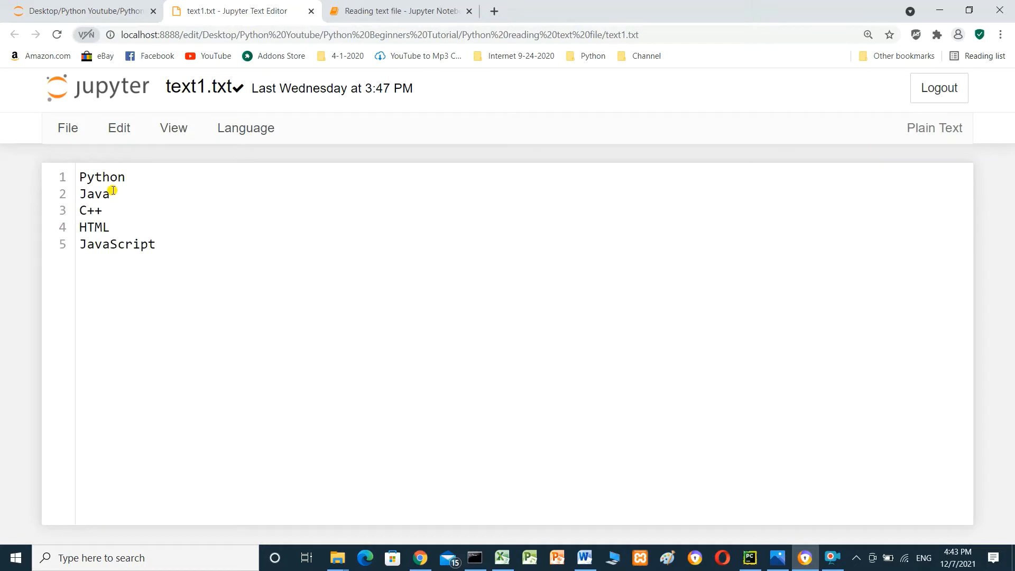
mouse_move(102, 212)
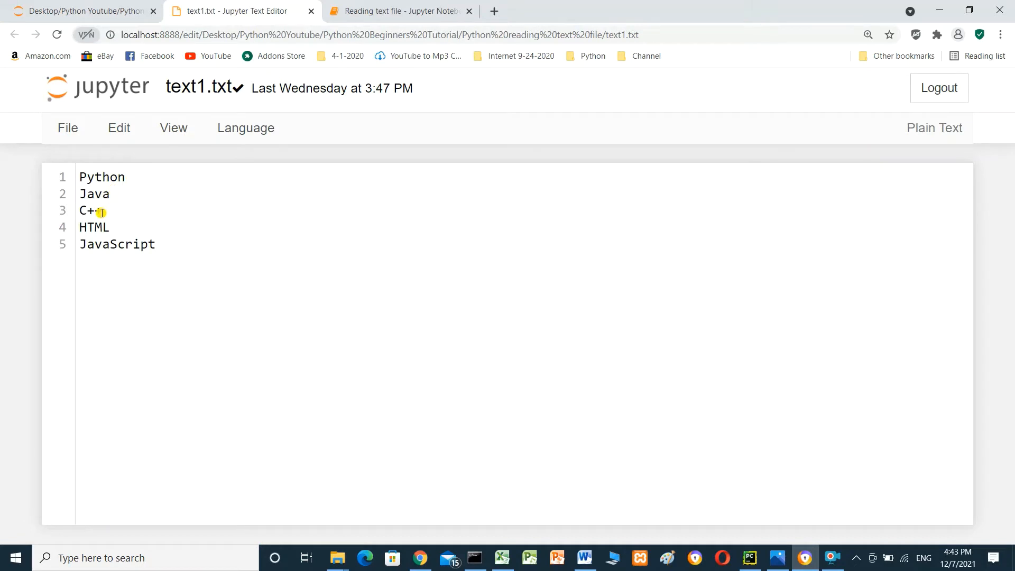
click(394, 11)
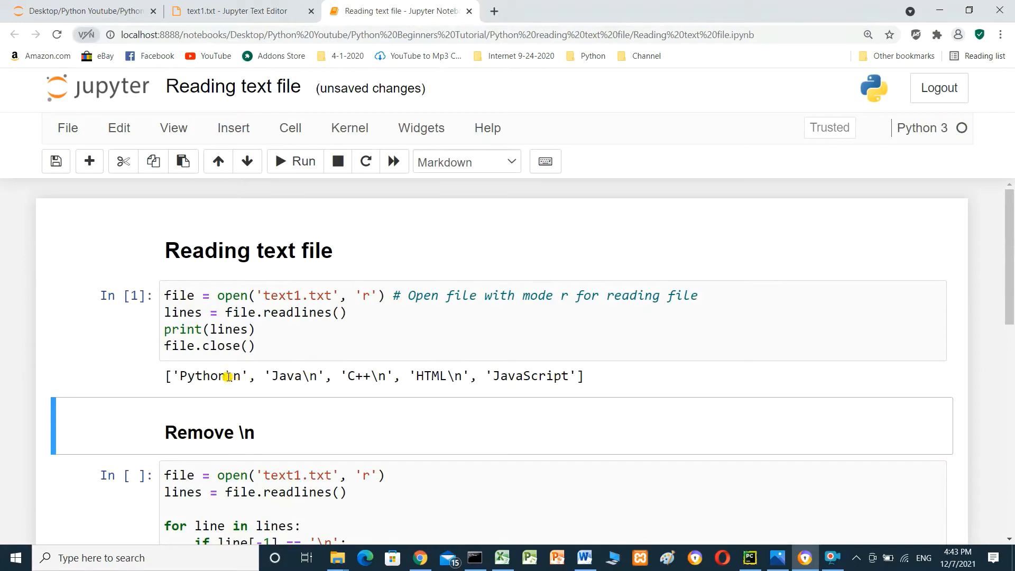
scroll(down, 3)
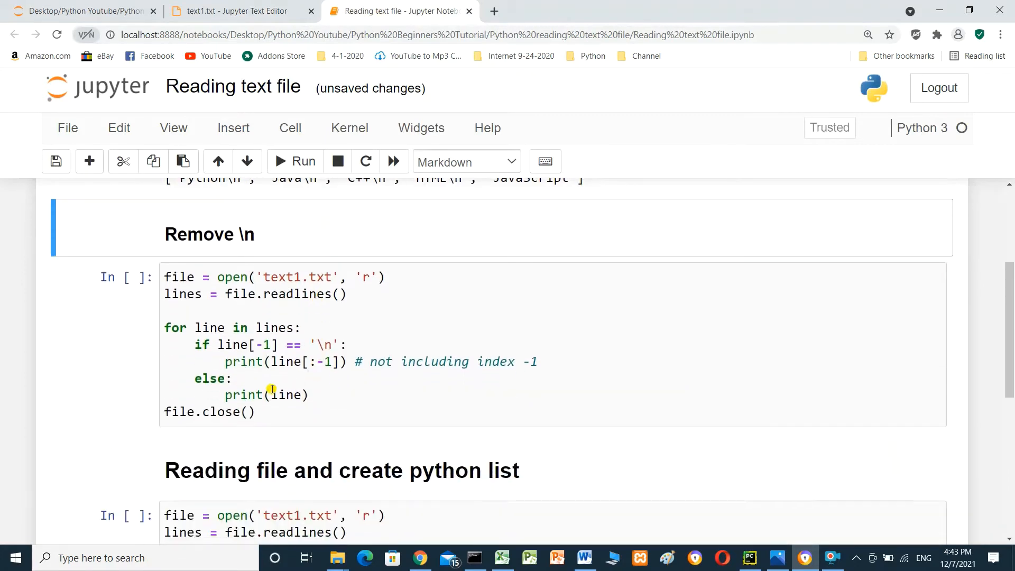
mouse_move(212, 286)
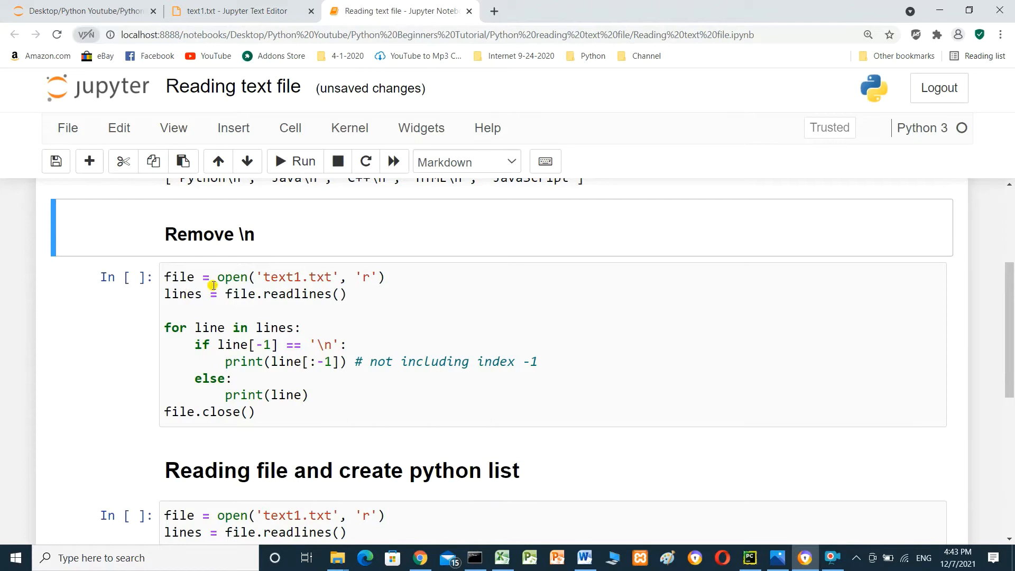
mouse_move(308, 283)
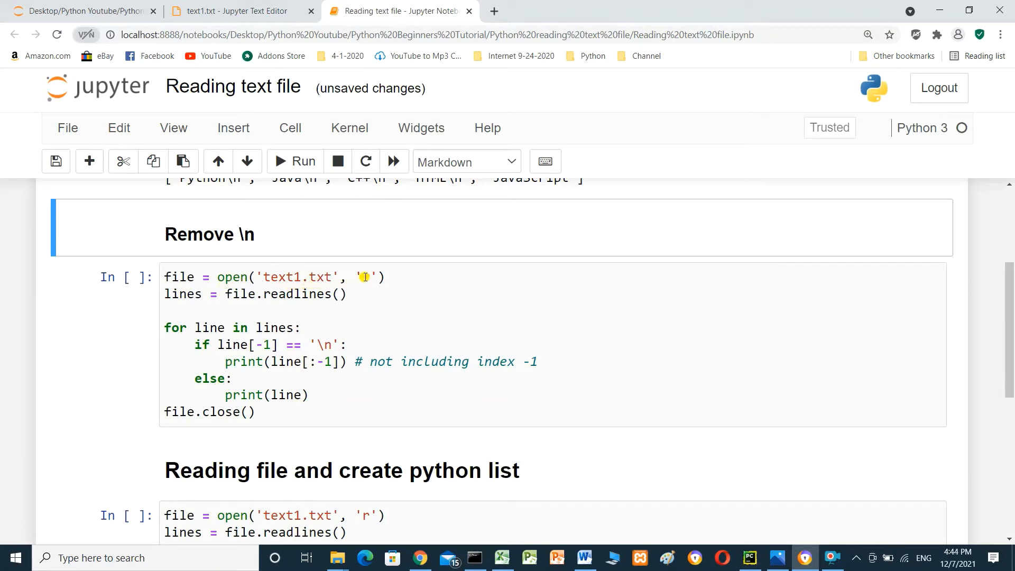
text(r)
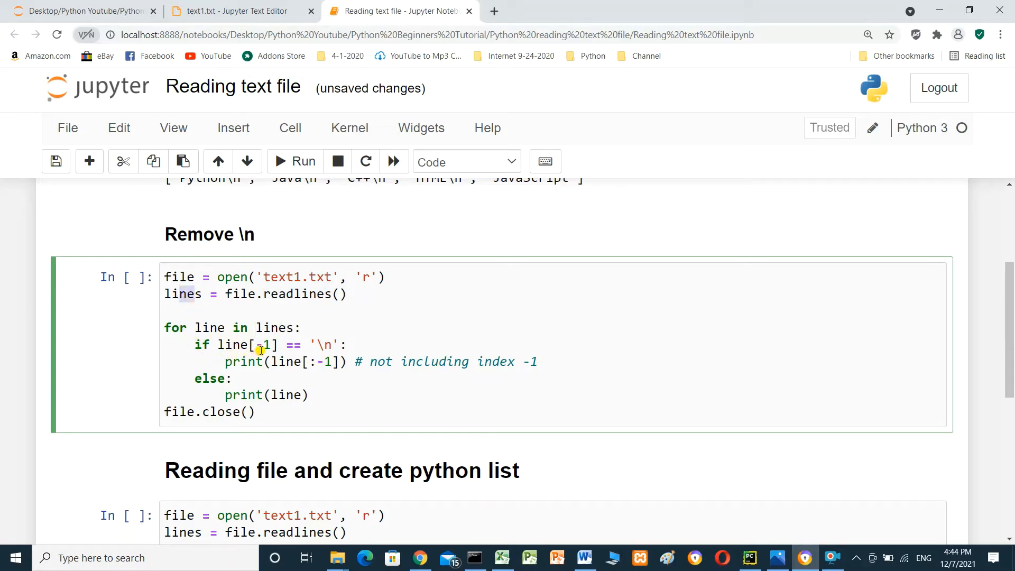
mouse_move(292, 350)
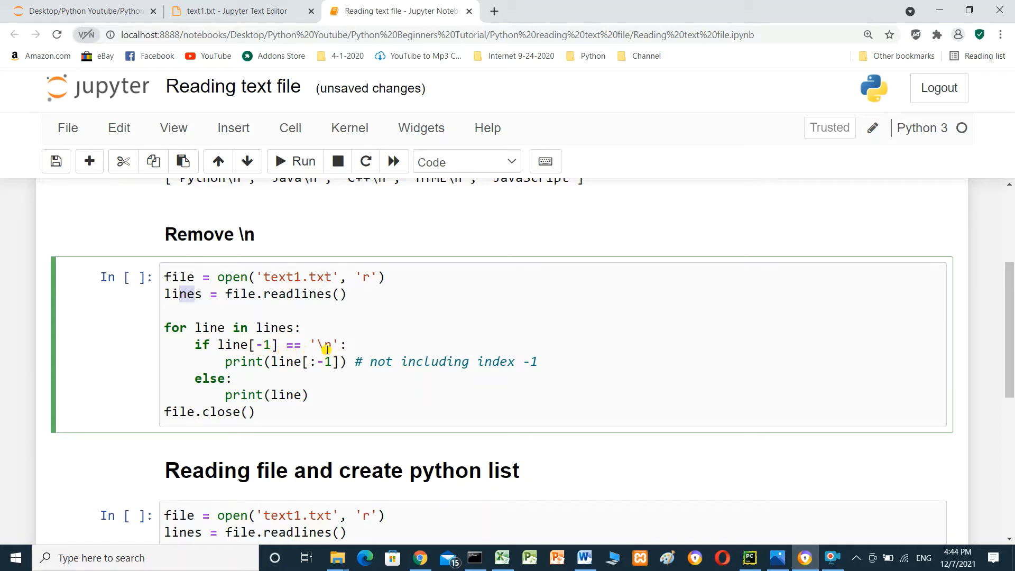
mouse_move(262, 379)
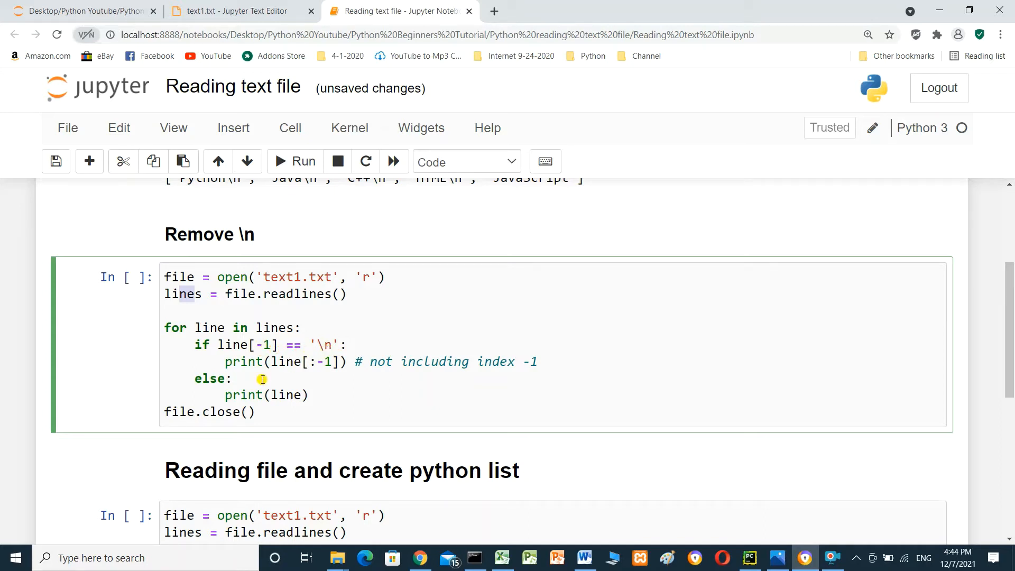
mouse_move(298, 369)
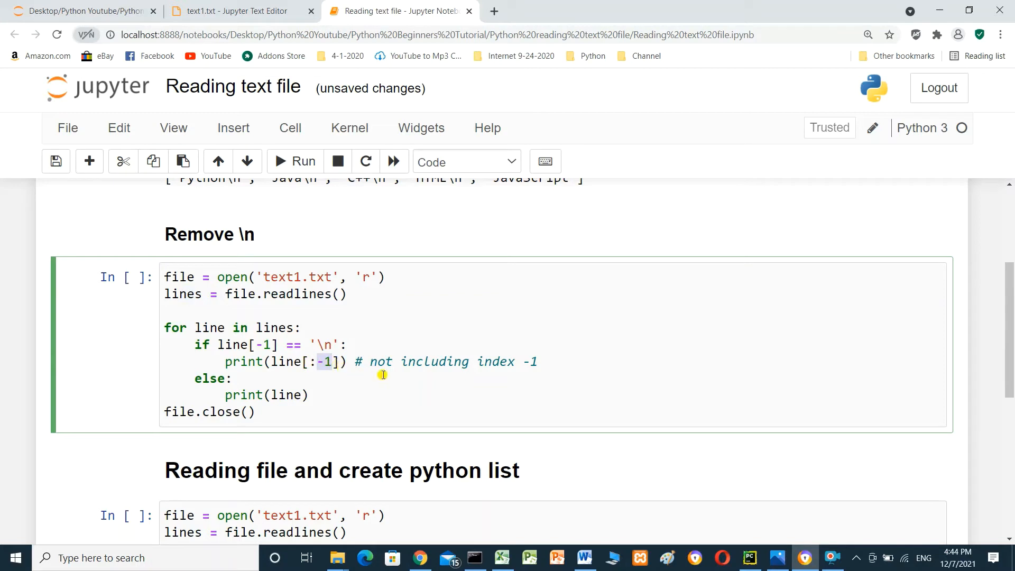
mouse_move(500, 366)
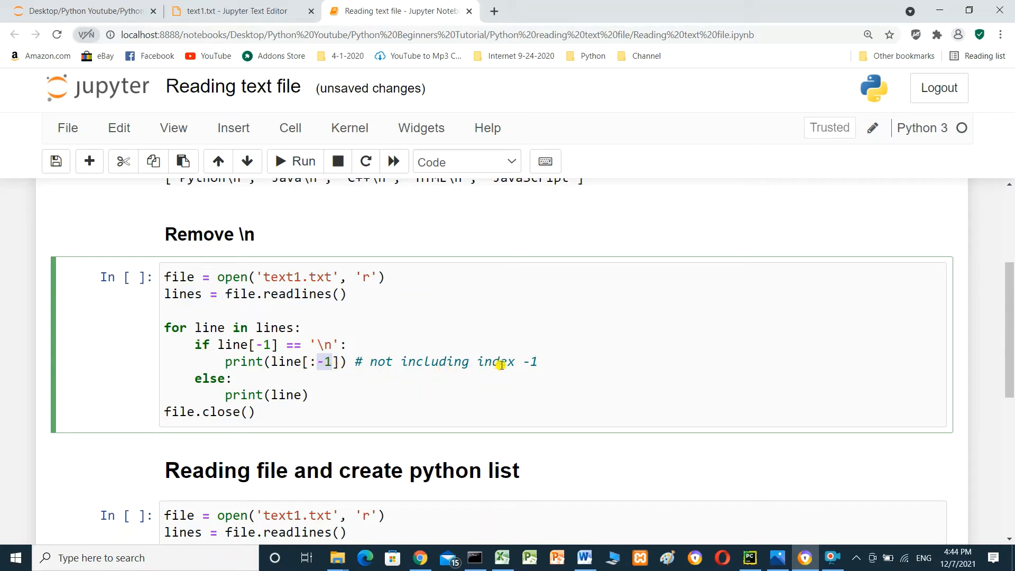
mouse_move(354, 340)
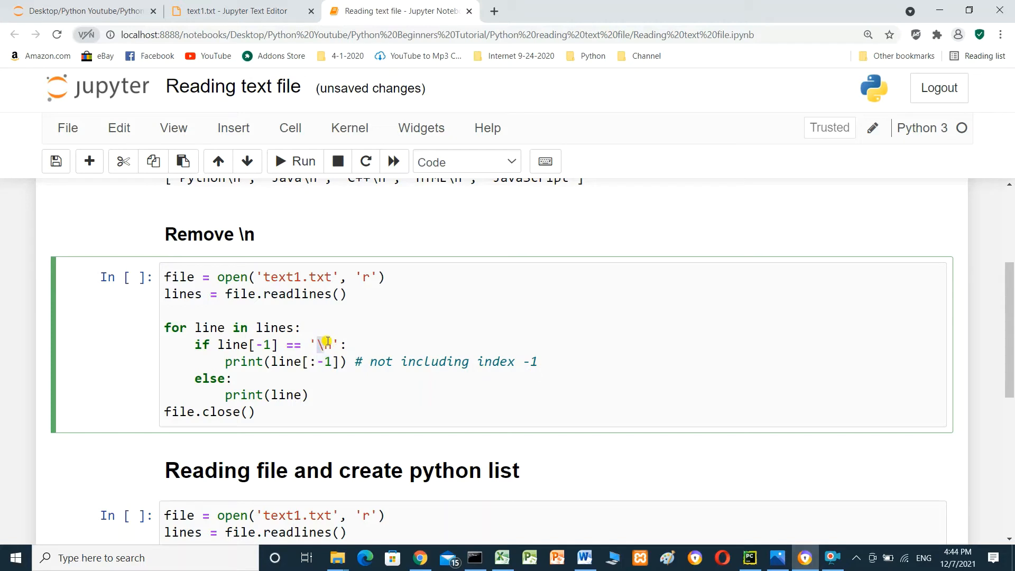
mouse_move(249, 378)
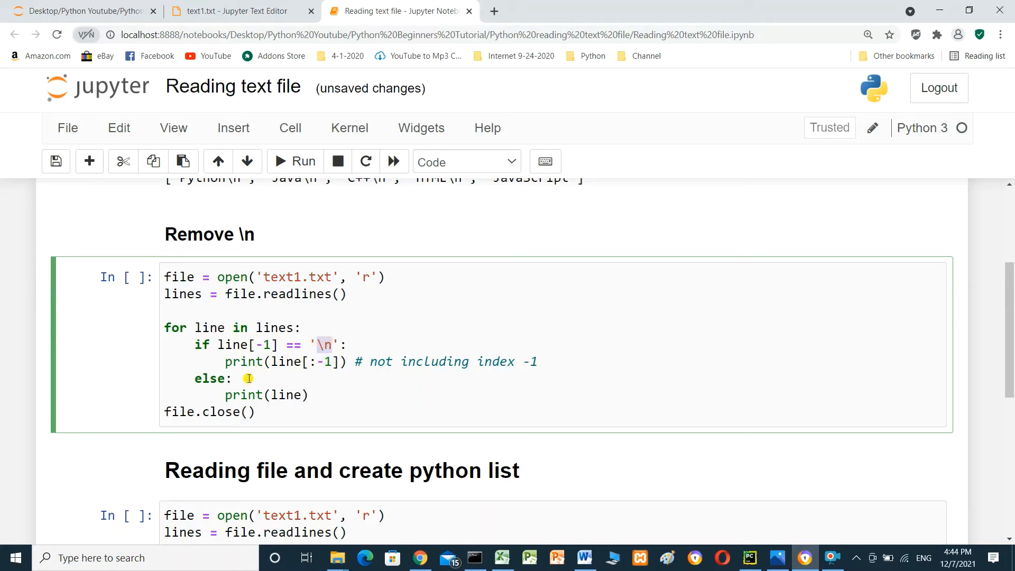
mouse_move(240, 400)
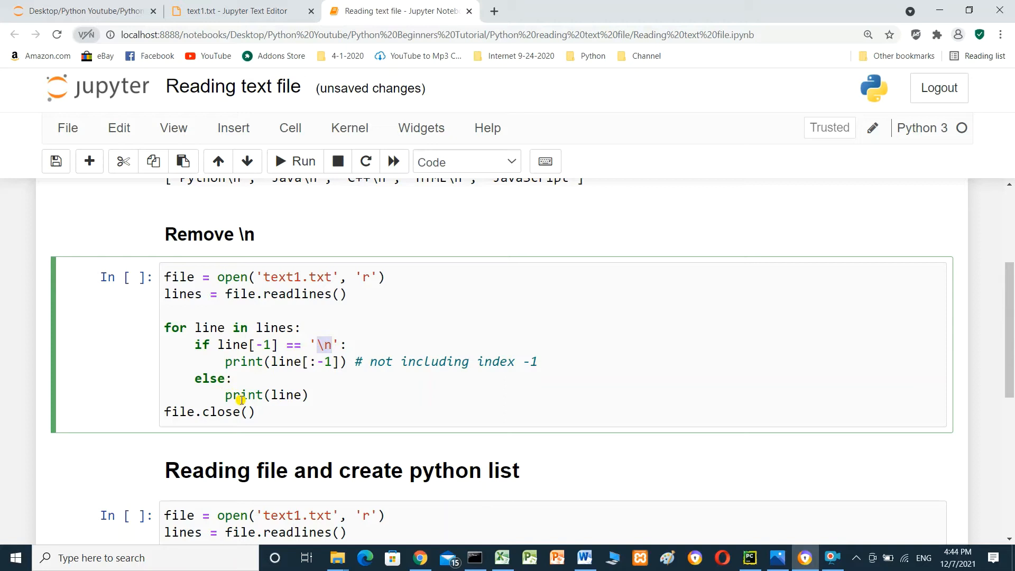
mouse_move(246, 422)
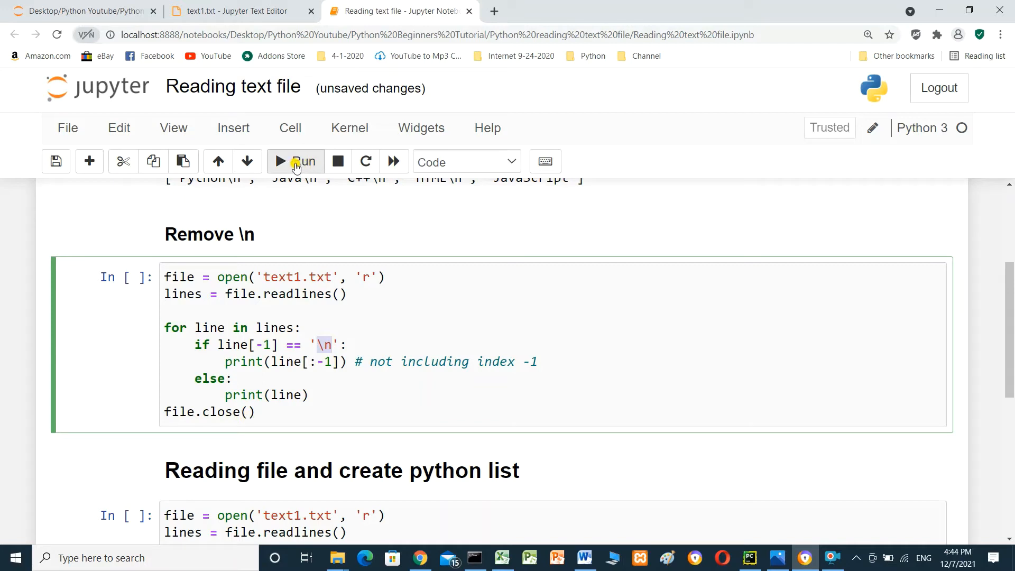
- Run the Remove \n cell to print the five language names without trailing newlines
click(294, 160)
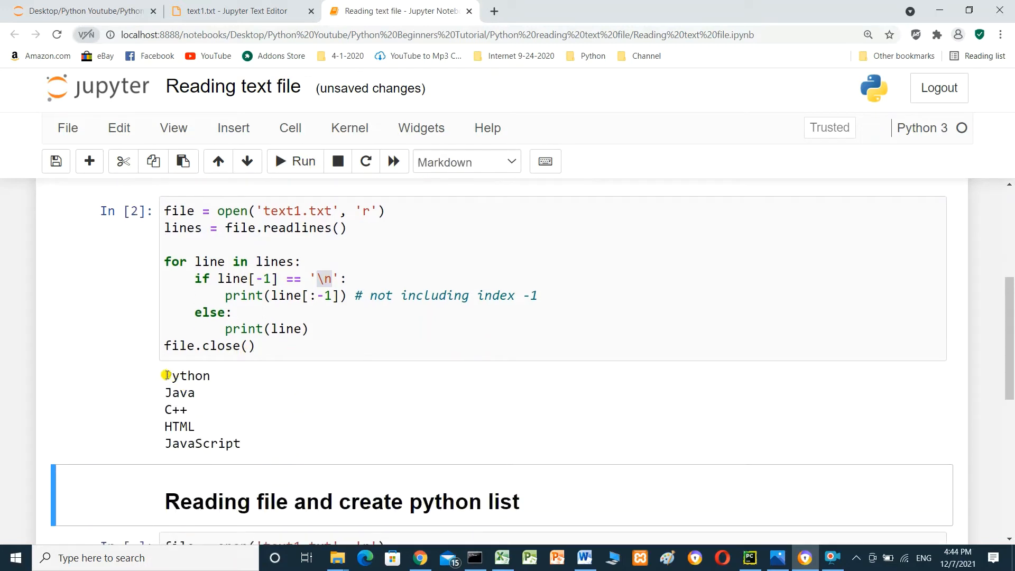
mouse_move(173, 413)
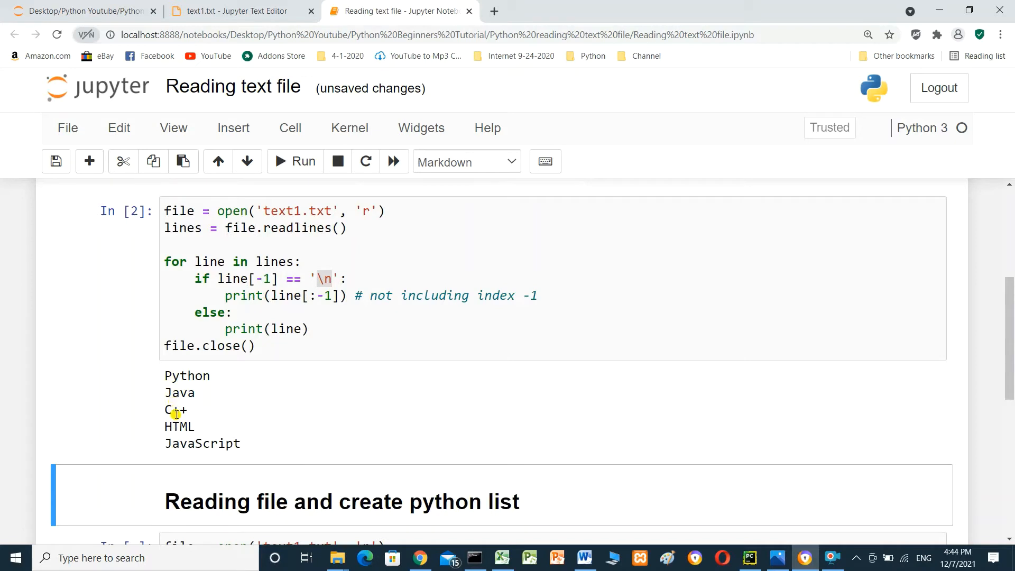
mouse_move(269, 446)
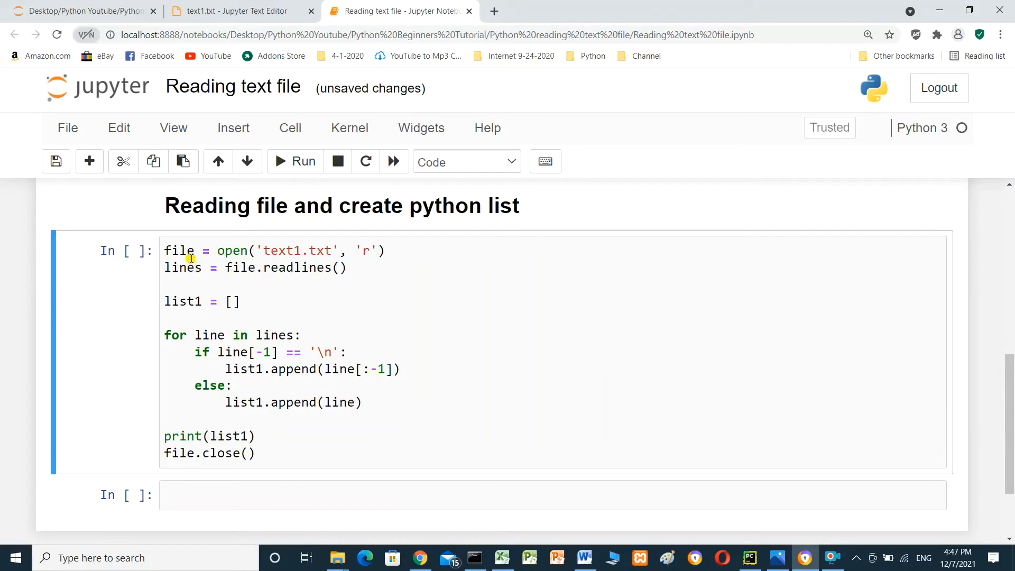
mouse_move(217, 257)
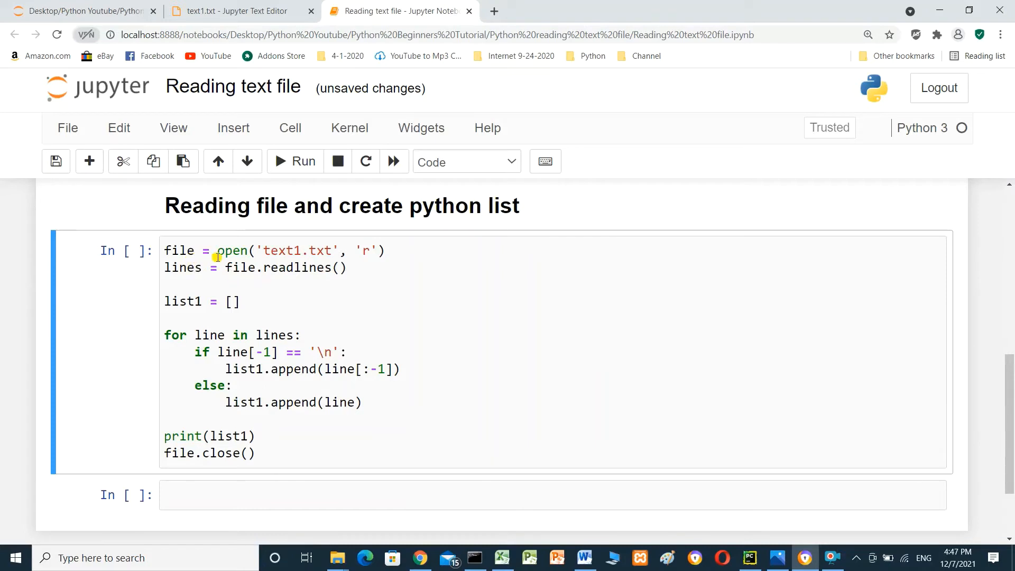
mouse_move(311, 255)
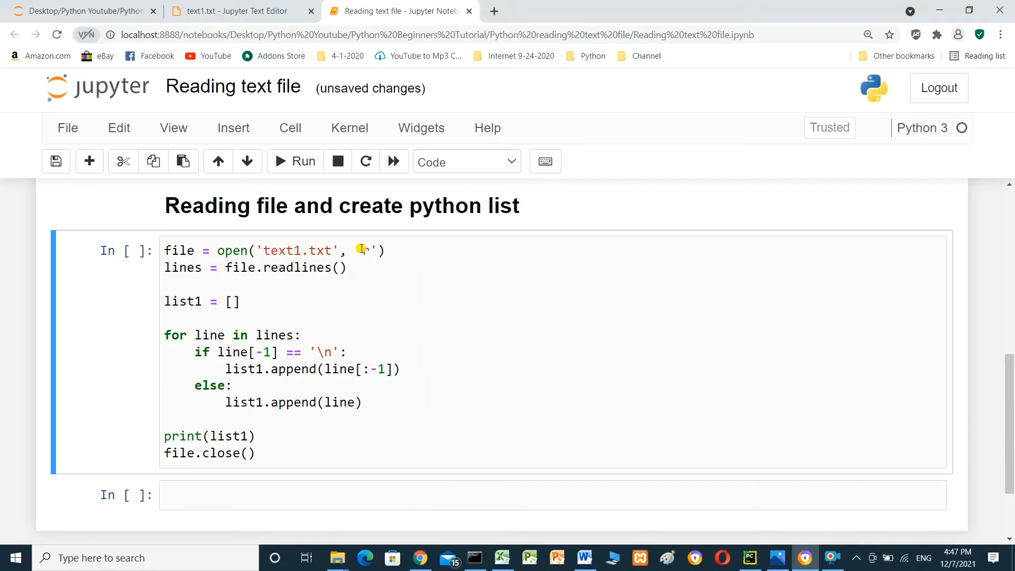
- Run the list-building cell to print ['Python', 'Java', 'C++', 'HTML', 'JavaScript']
text(r)
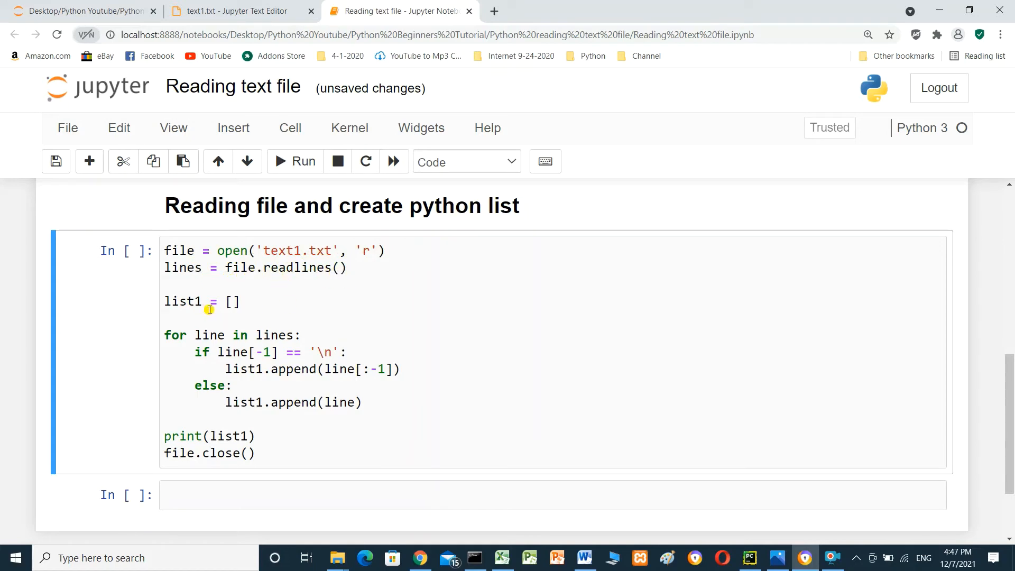
click(233, 301)
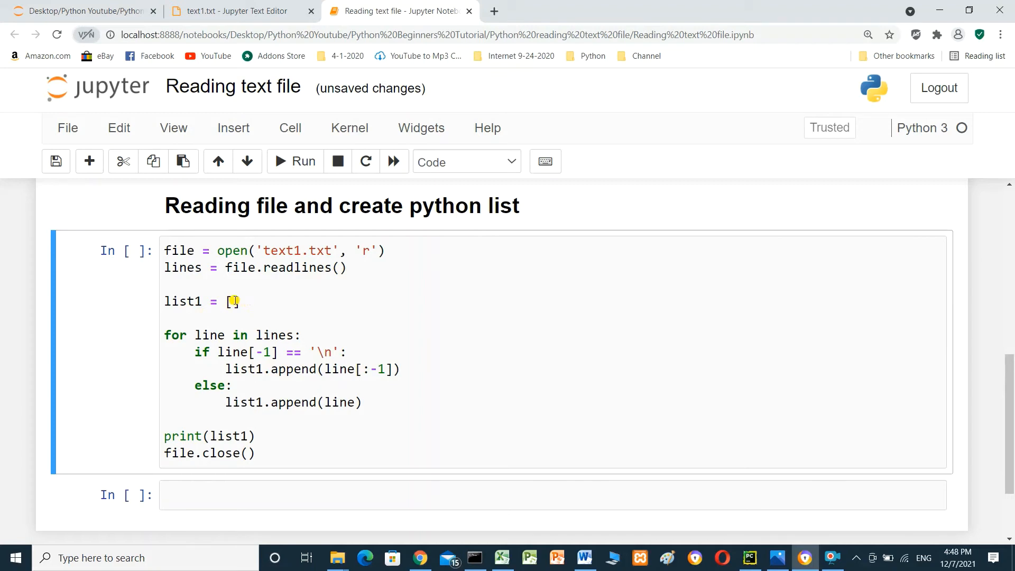
click(235, 301)
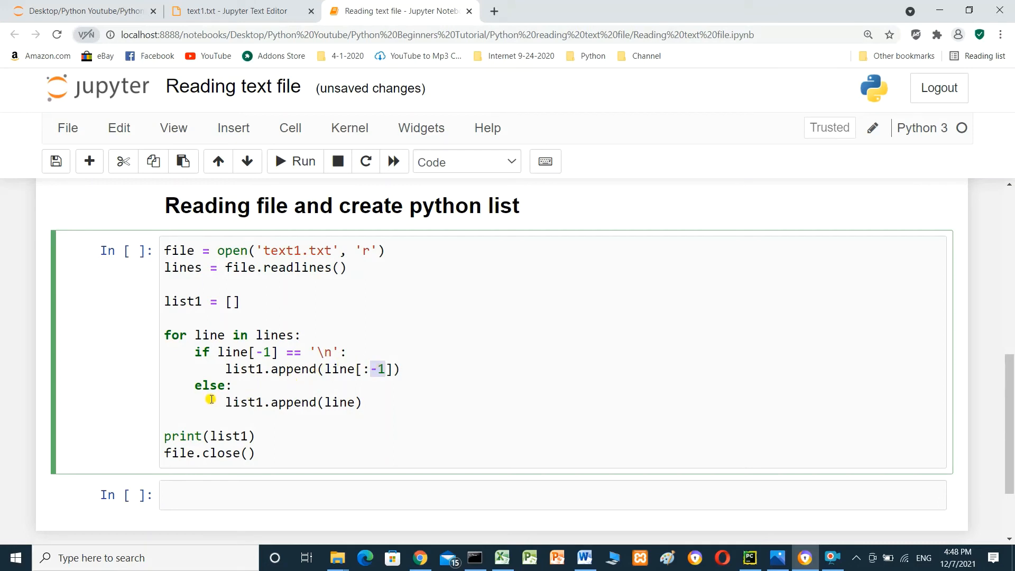
mouse_move(314, 410)
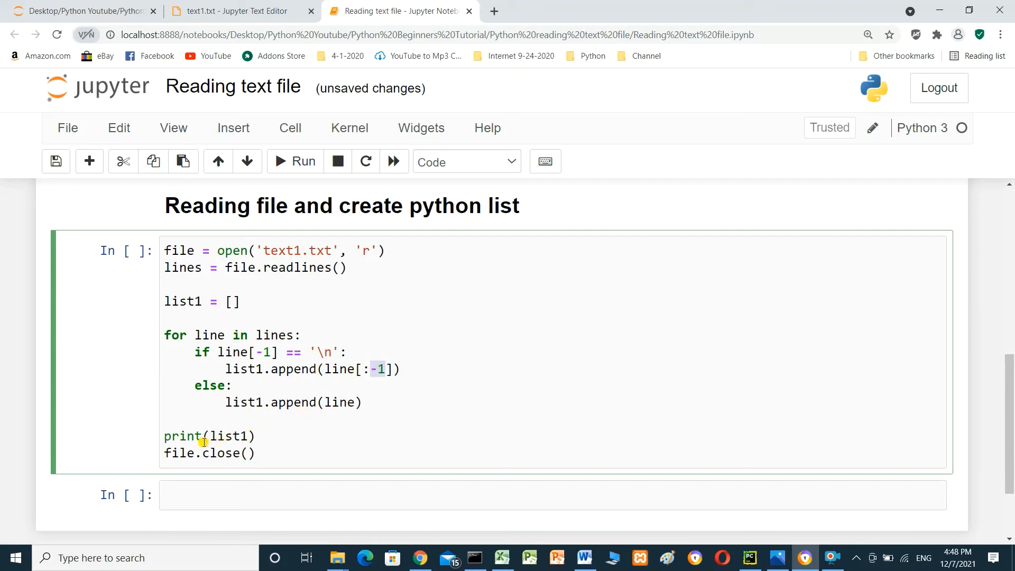
mouse_move(259, 457)
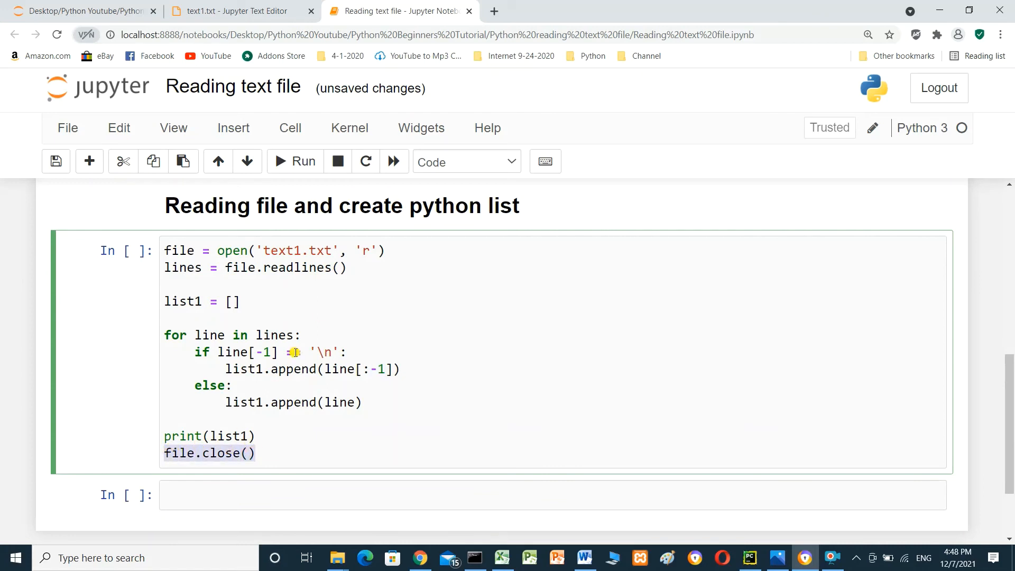
click(293, 161)
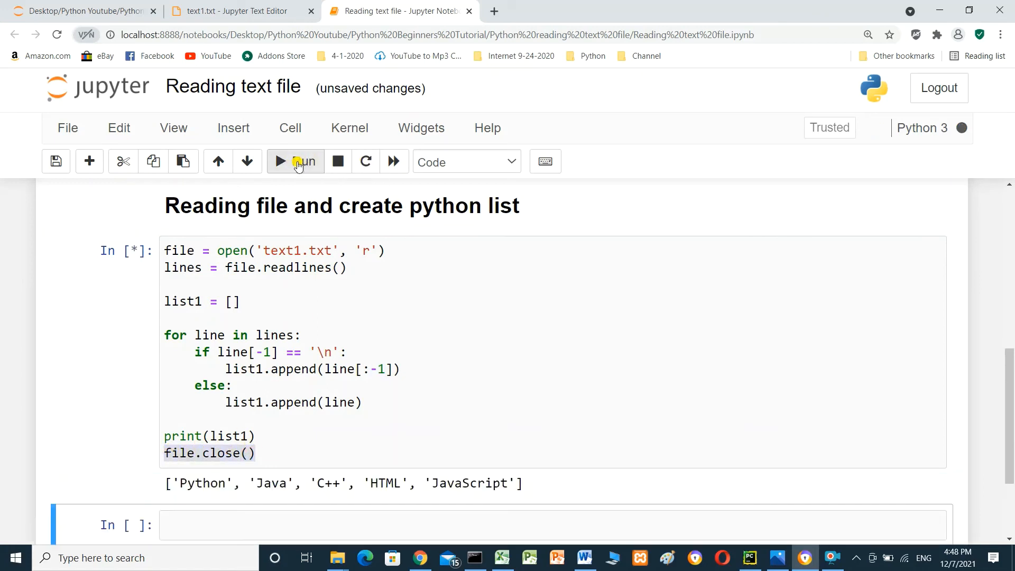
click(295, 160)
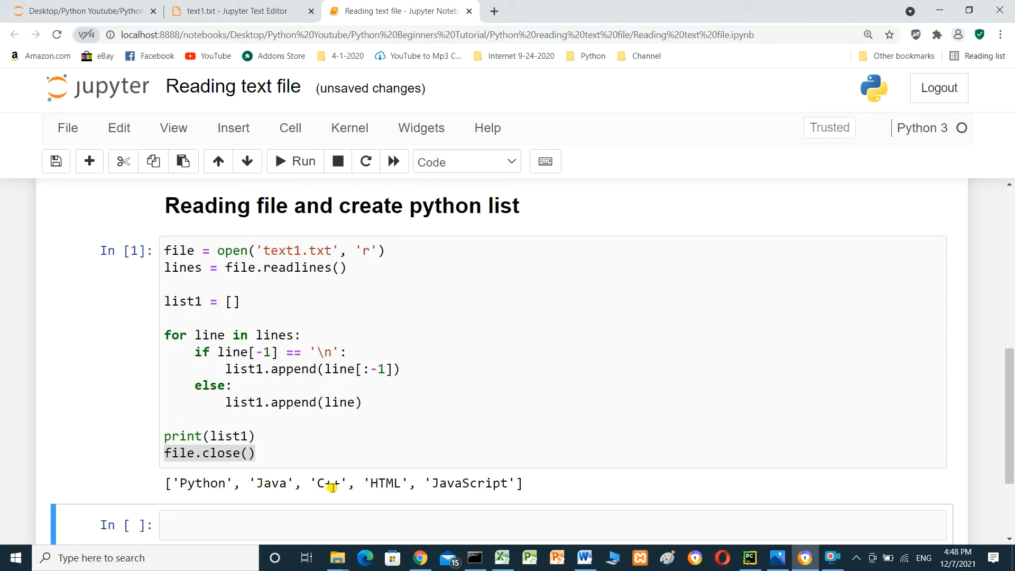
mouse_move(435, 122)
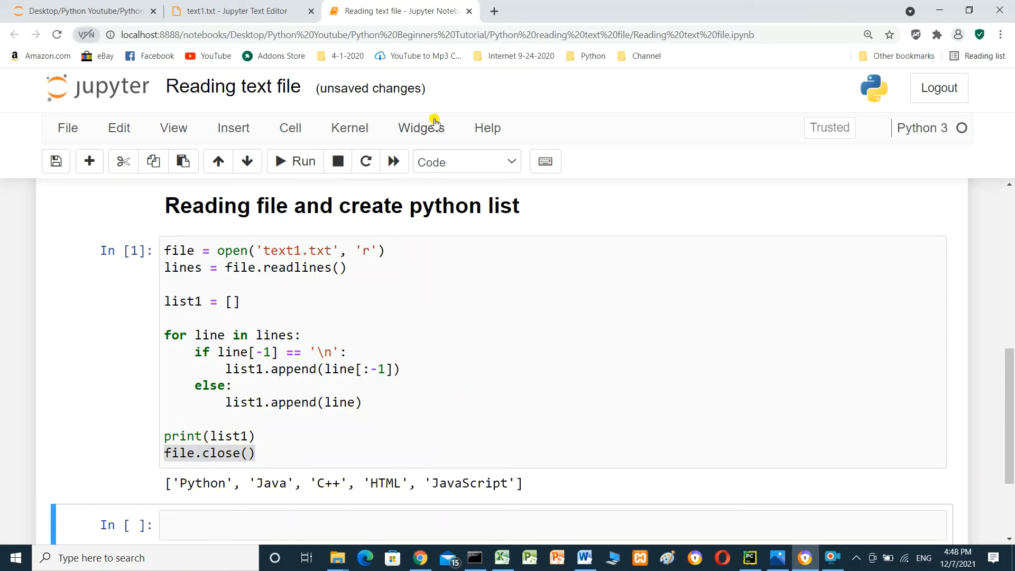
click(233, 10)
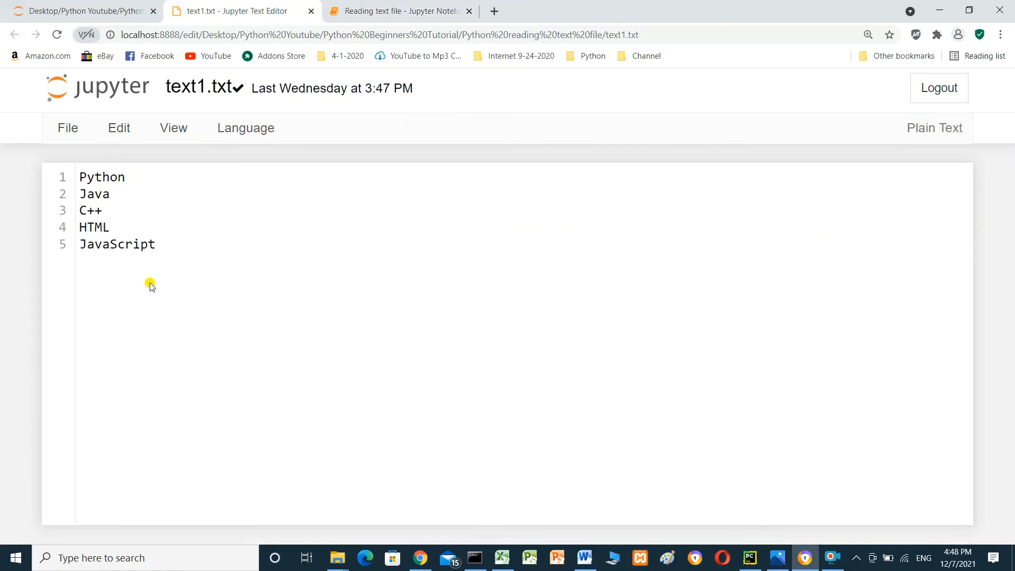
click(395, 10)
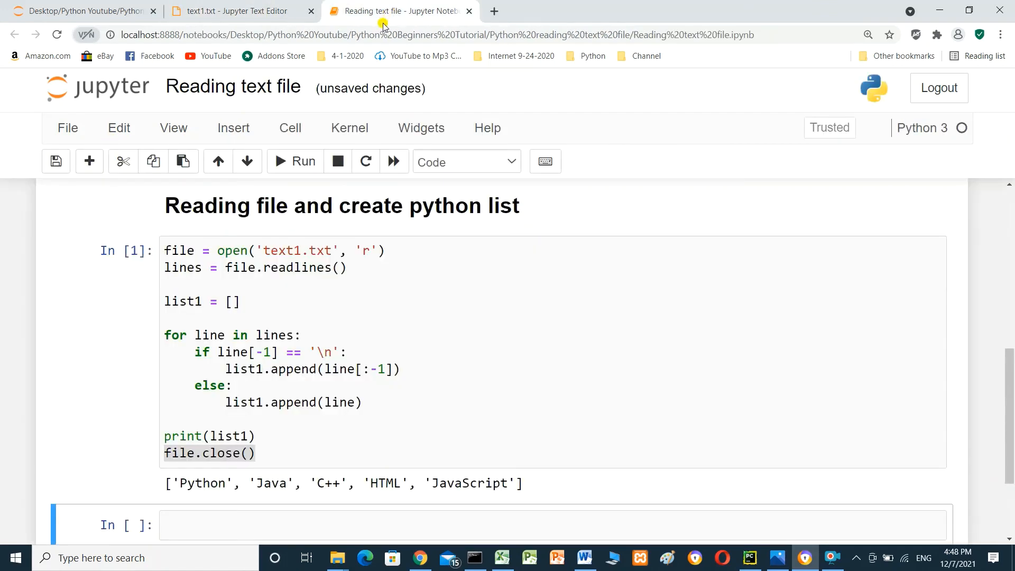
mouse_move(553, 466)
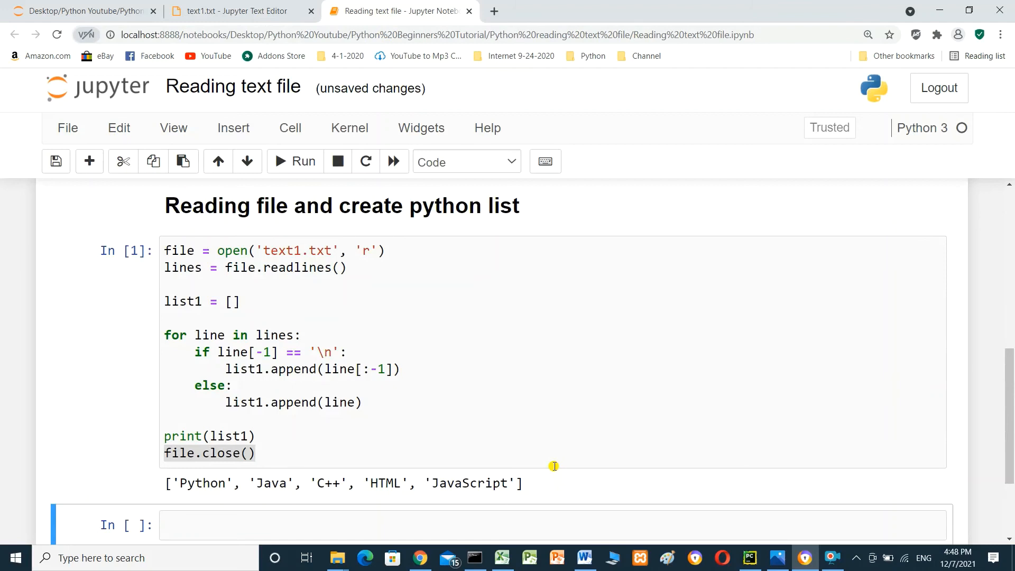